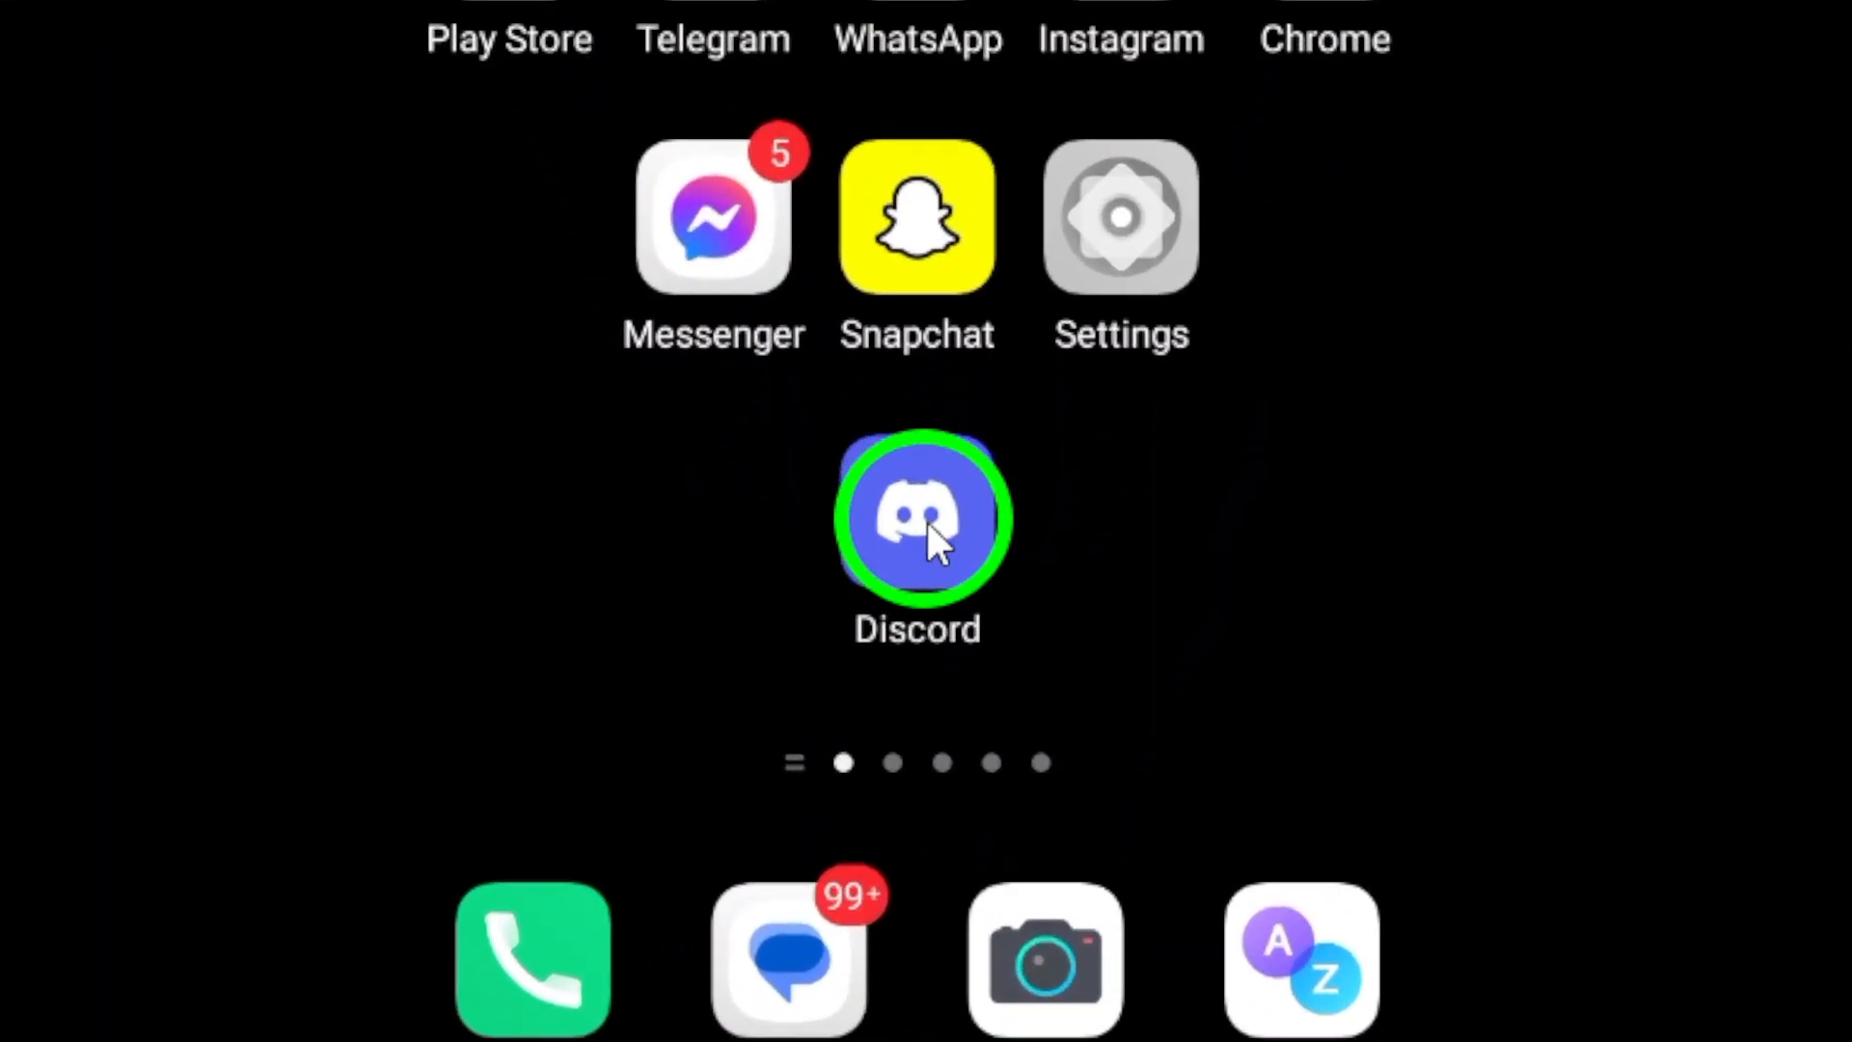
- Launch Discord from the home screen so the direct messages list shows
{"action": "left_click", "coordinate": [918, 516]}
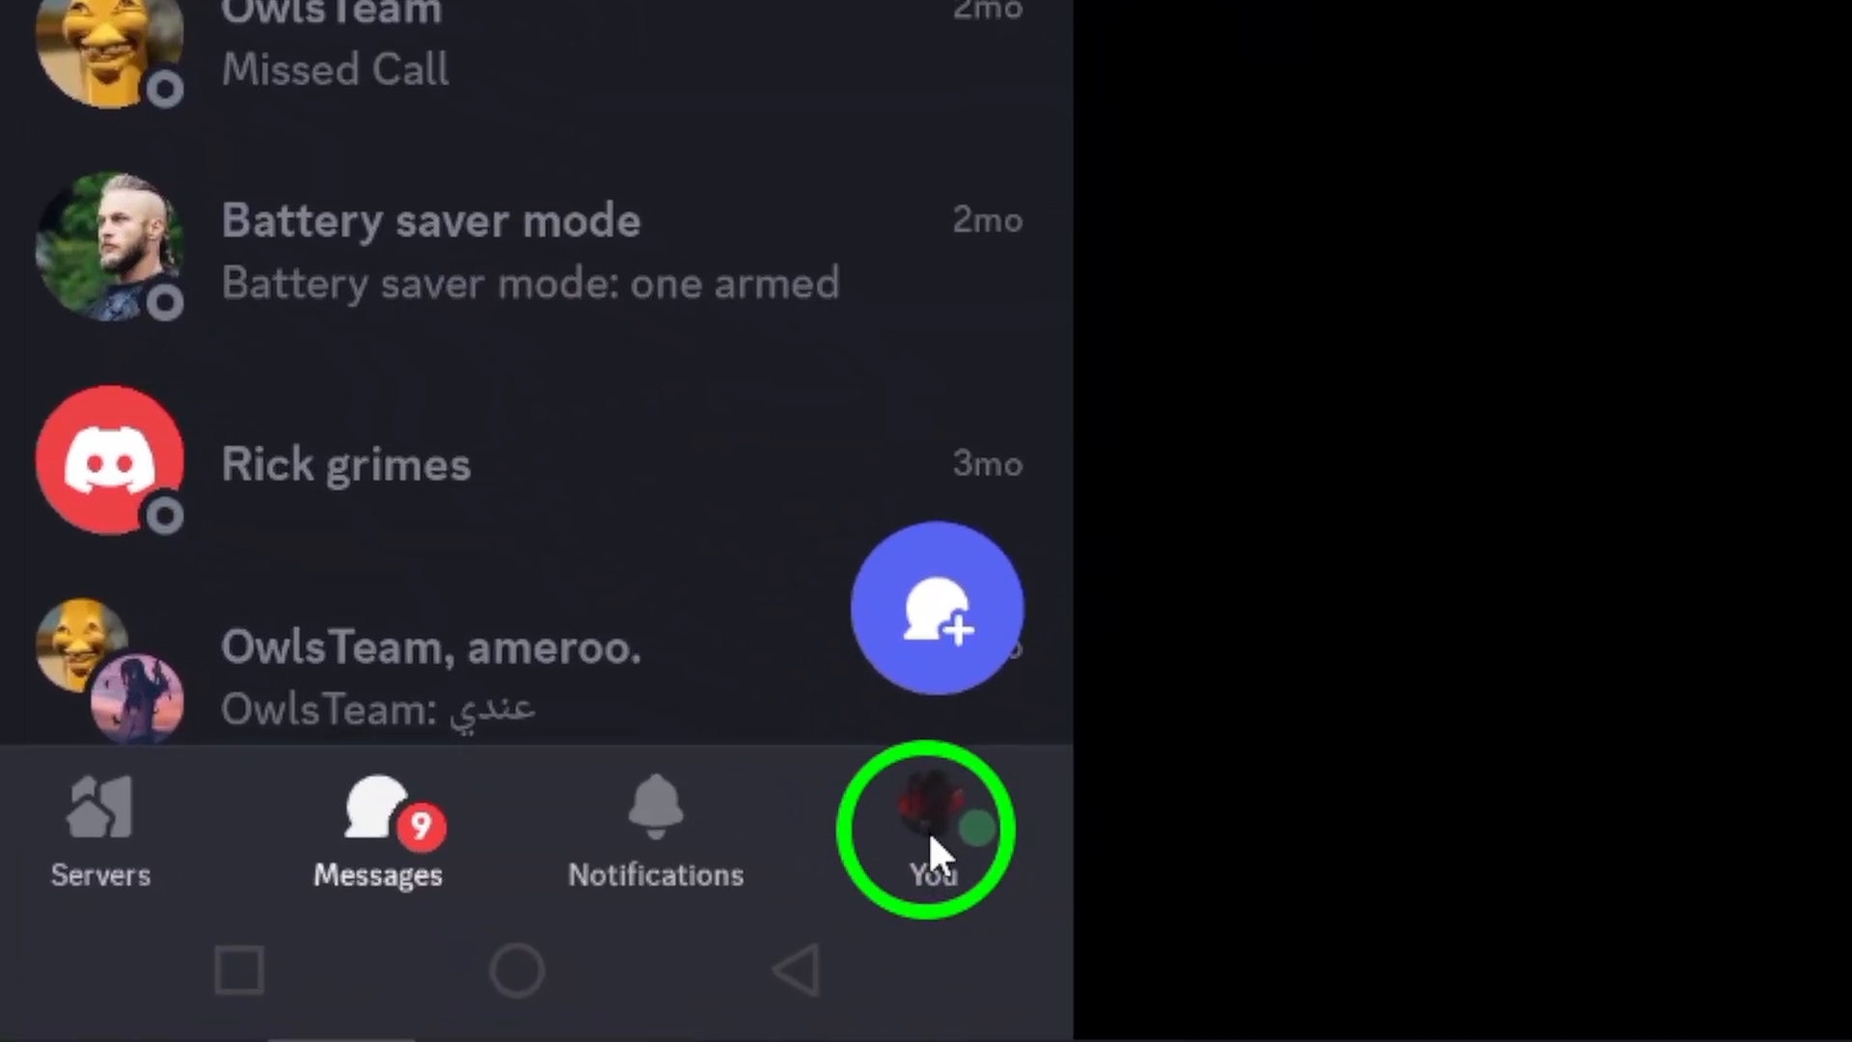
- Go to the You profile tab and open the Settings menu via the gear icon
{"action": "left_click", "coordinate": [932, 826]}
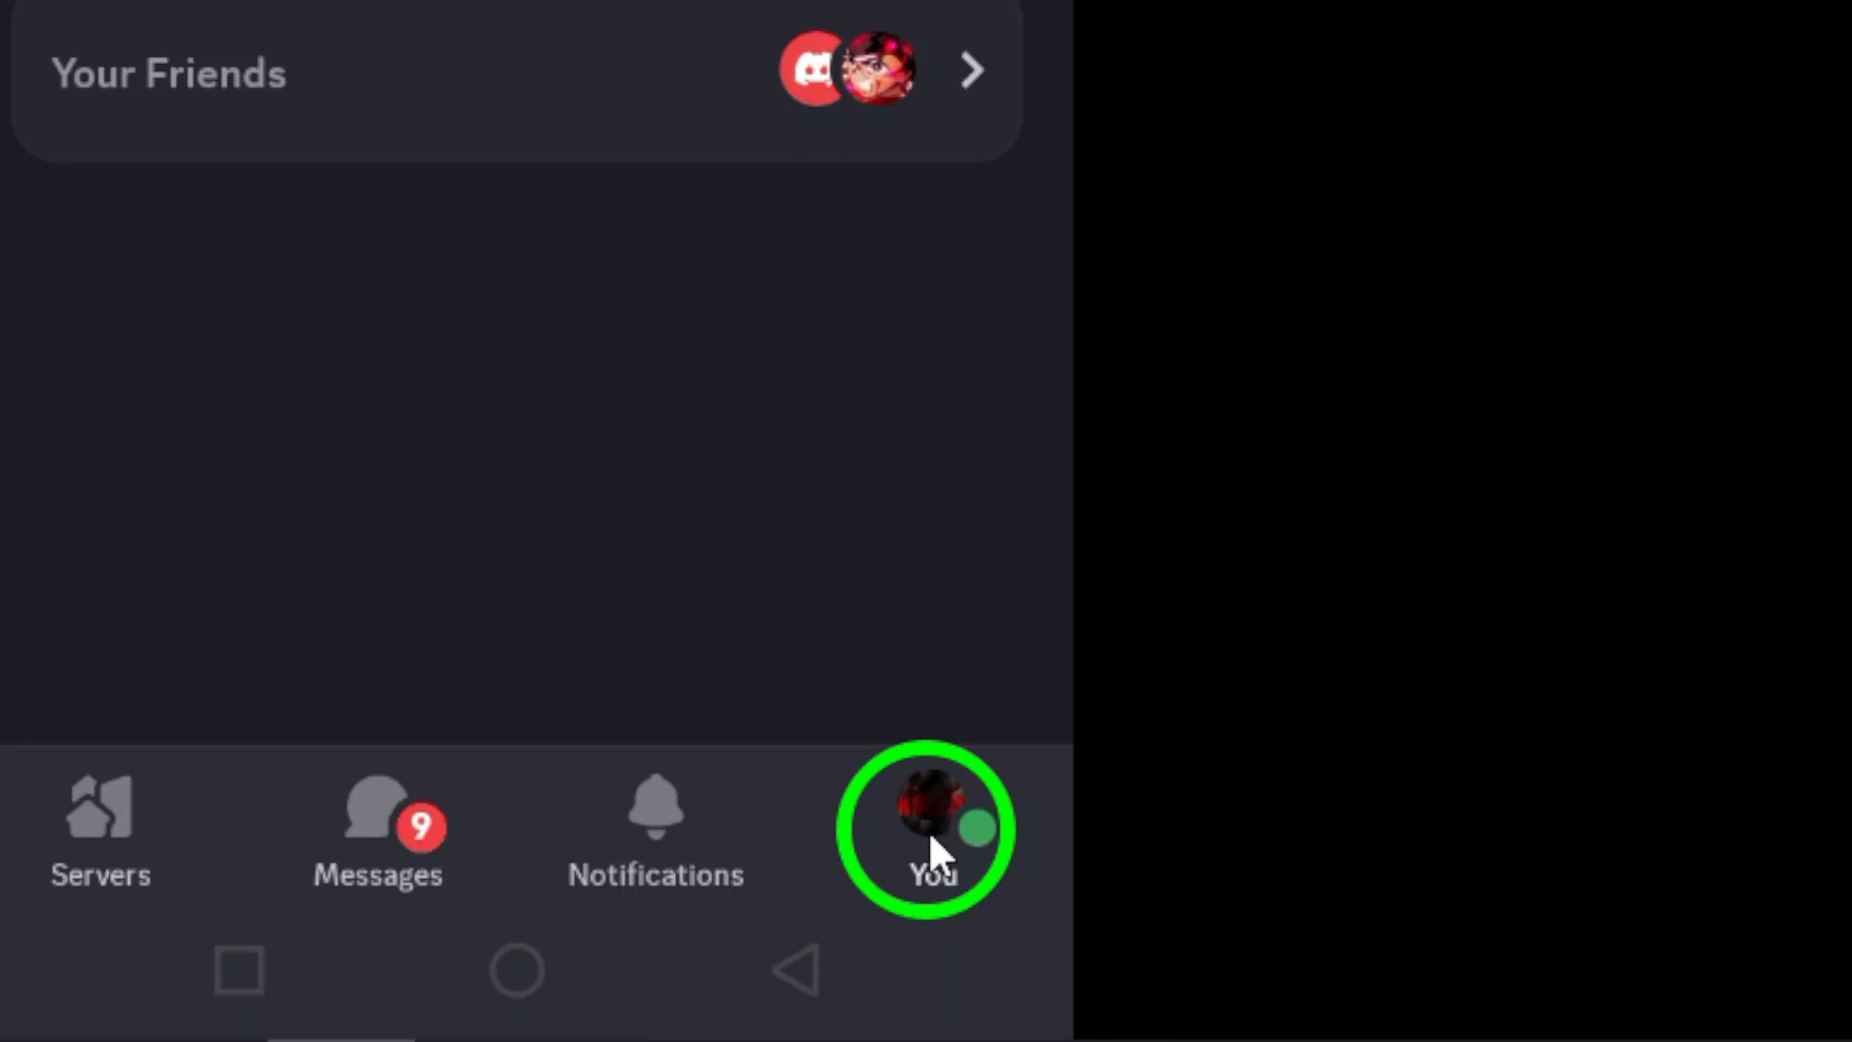
{"action": "left_click", "coordinate": [930, 827]}
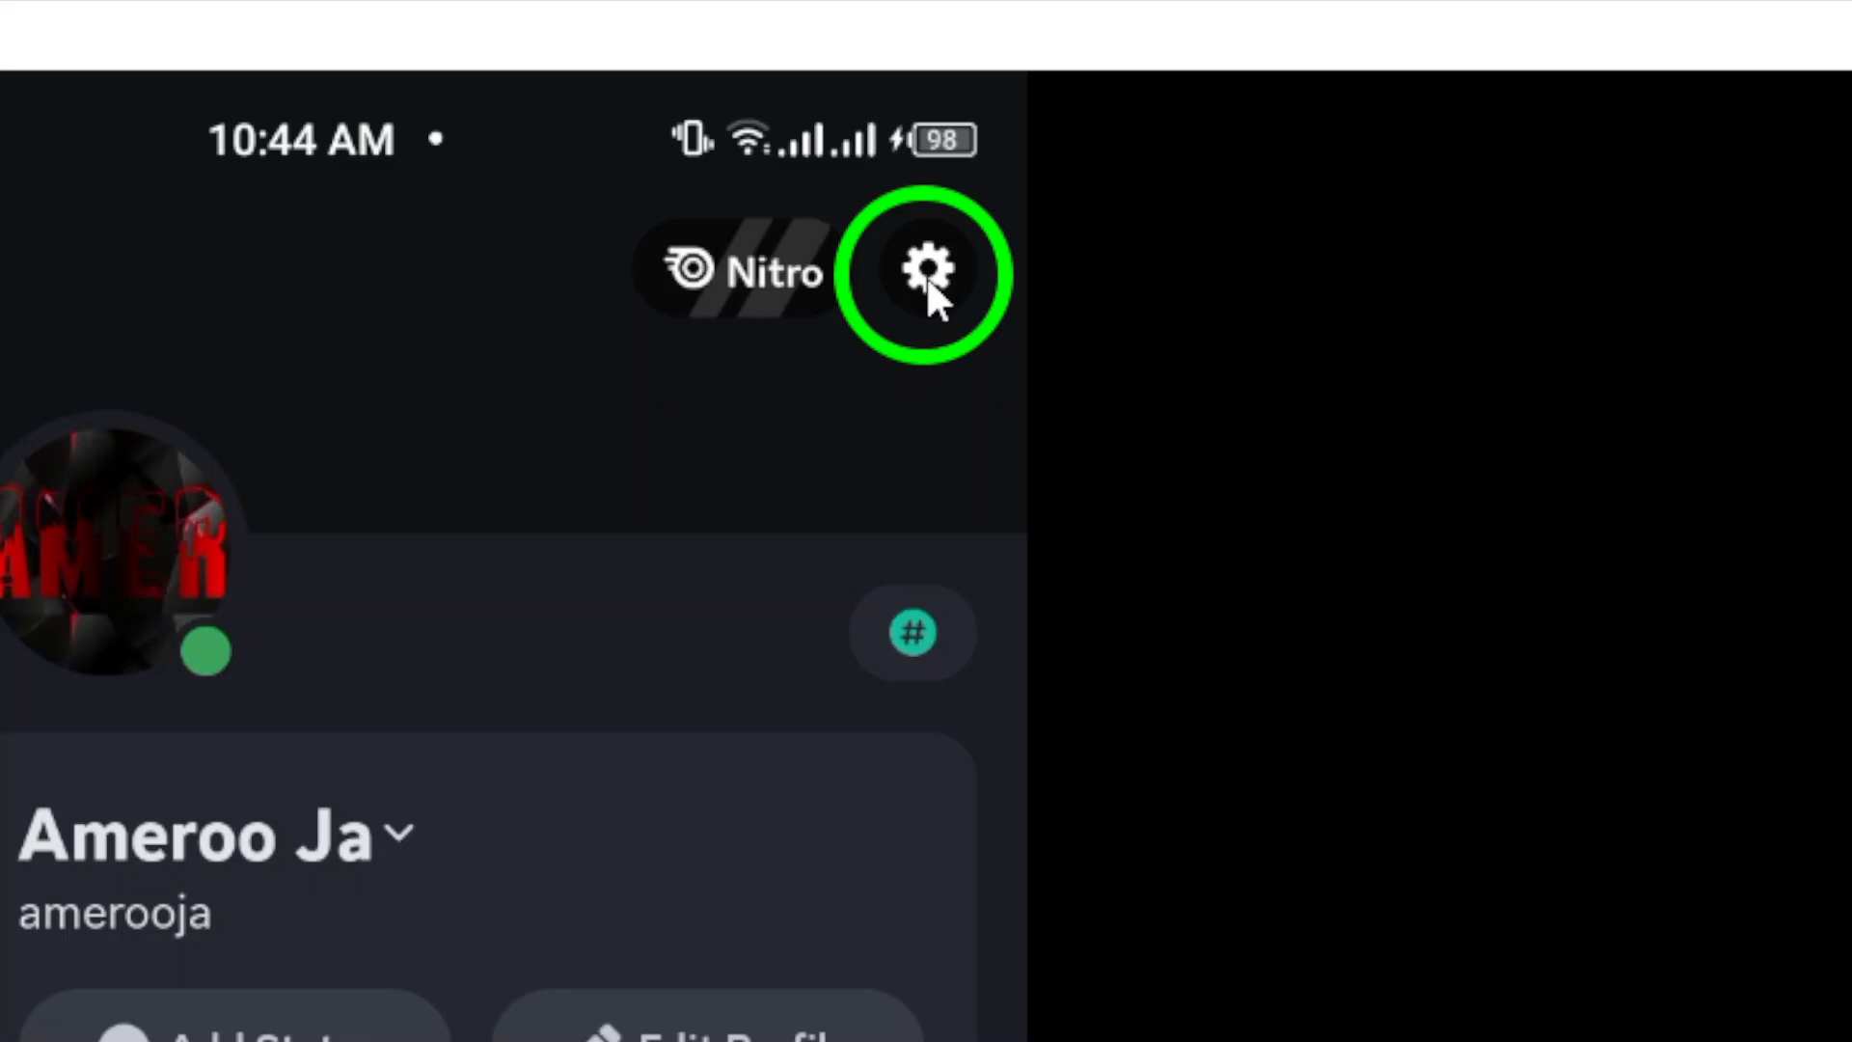
{"action": "left_click", "coordinate": [932, 269]}
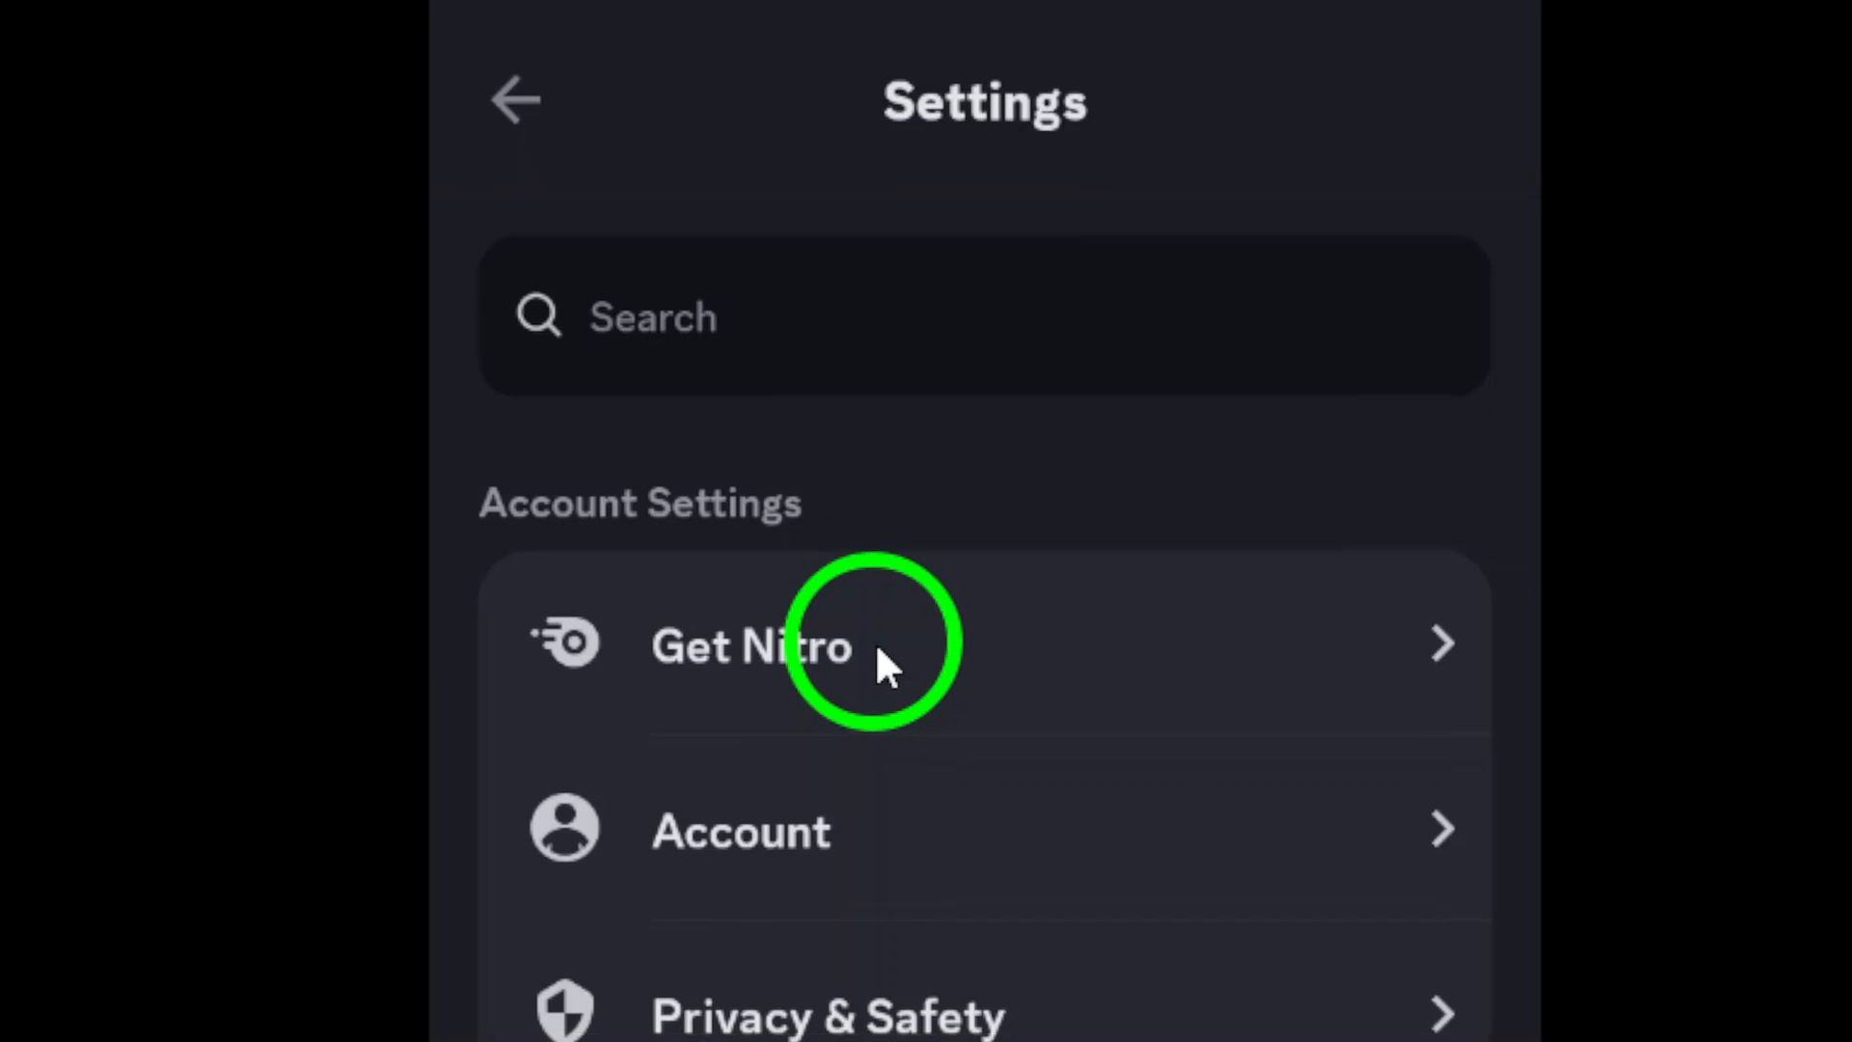
- Enter Account settings and choose the Email row to reach the Verify Email screen
{"action": "left_click", "coordinate": [740, 831]}
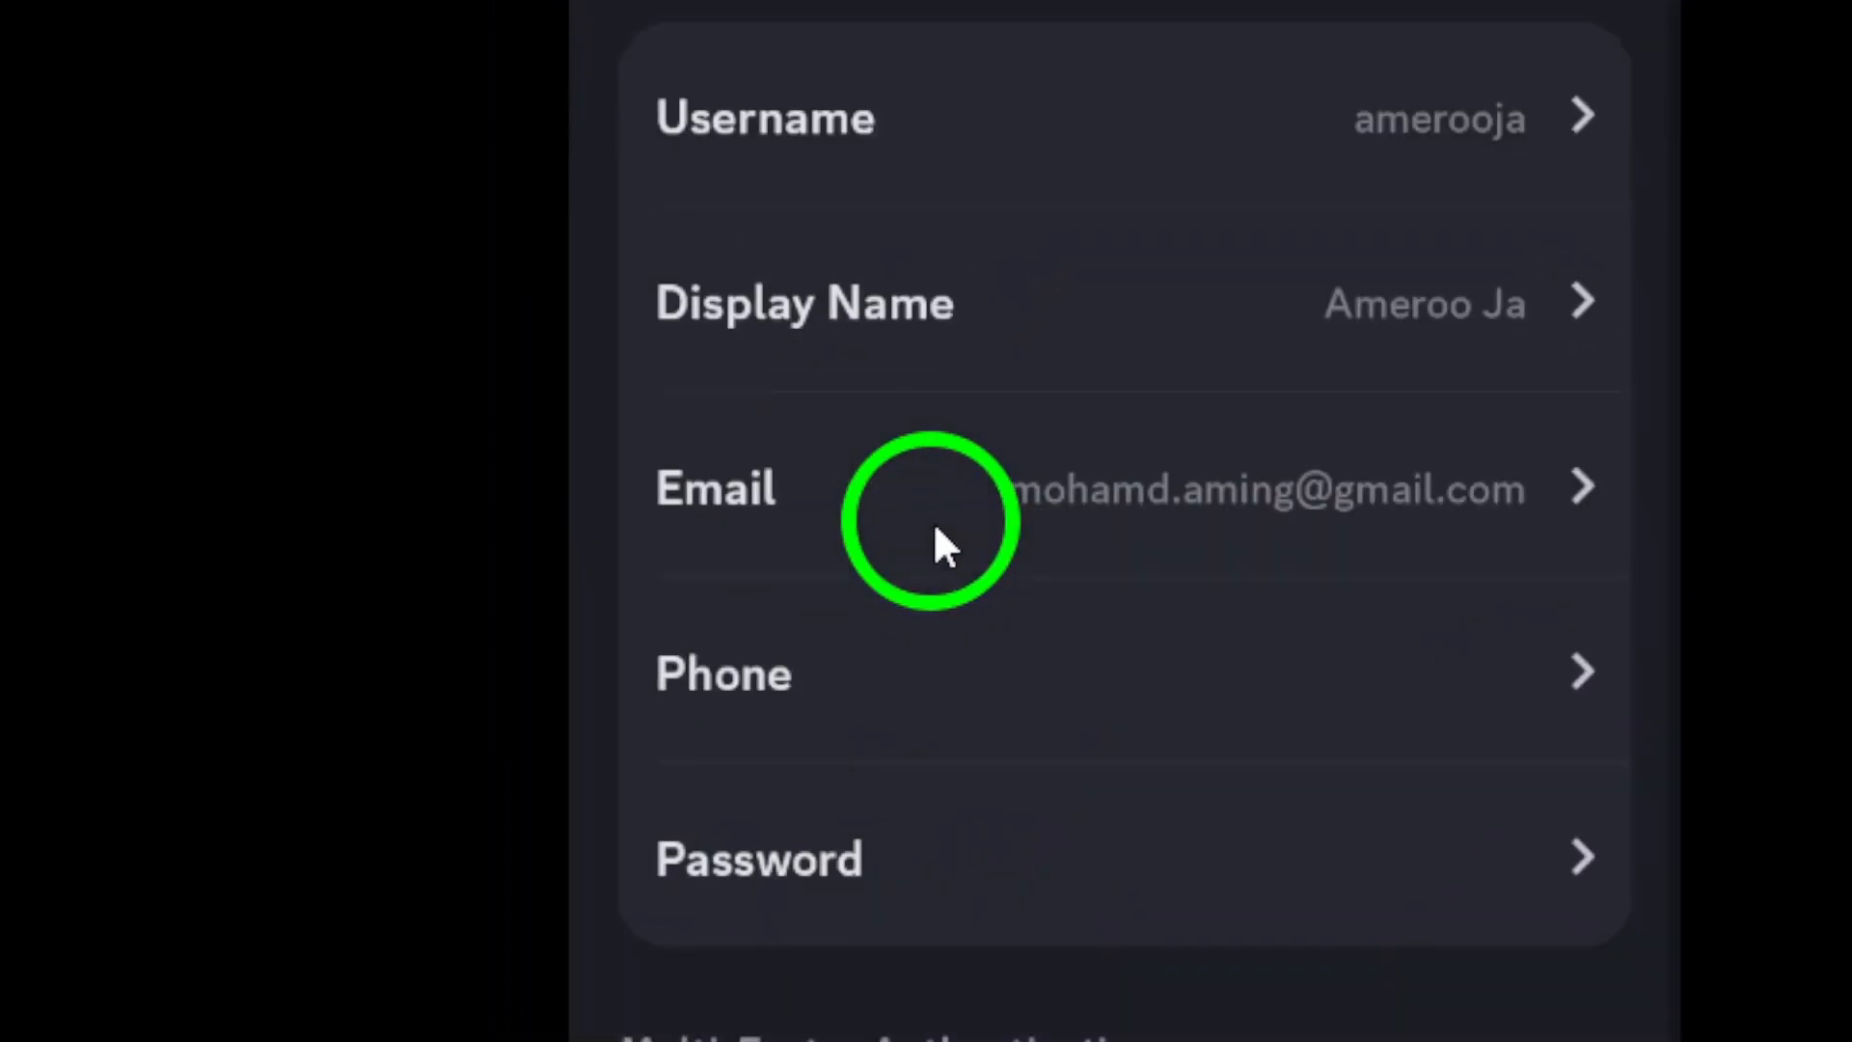
{"action": "mouse_move", "coordinate": [757, 509]}
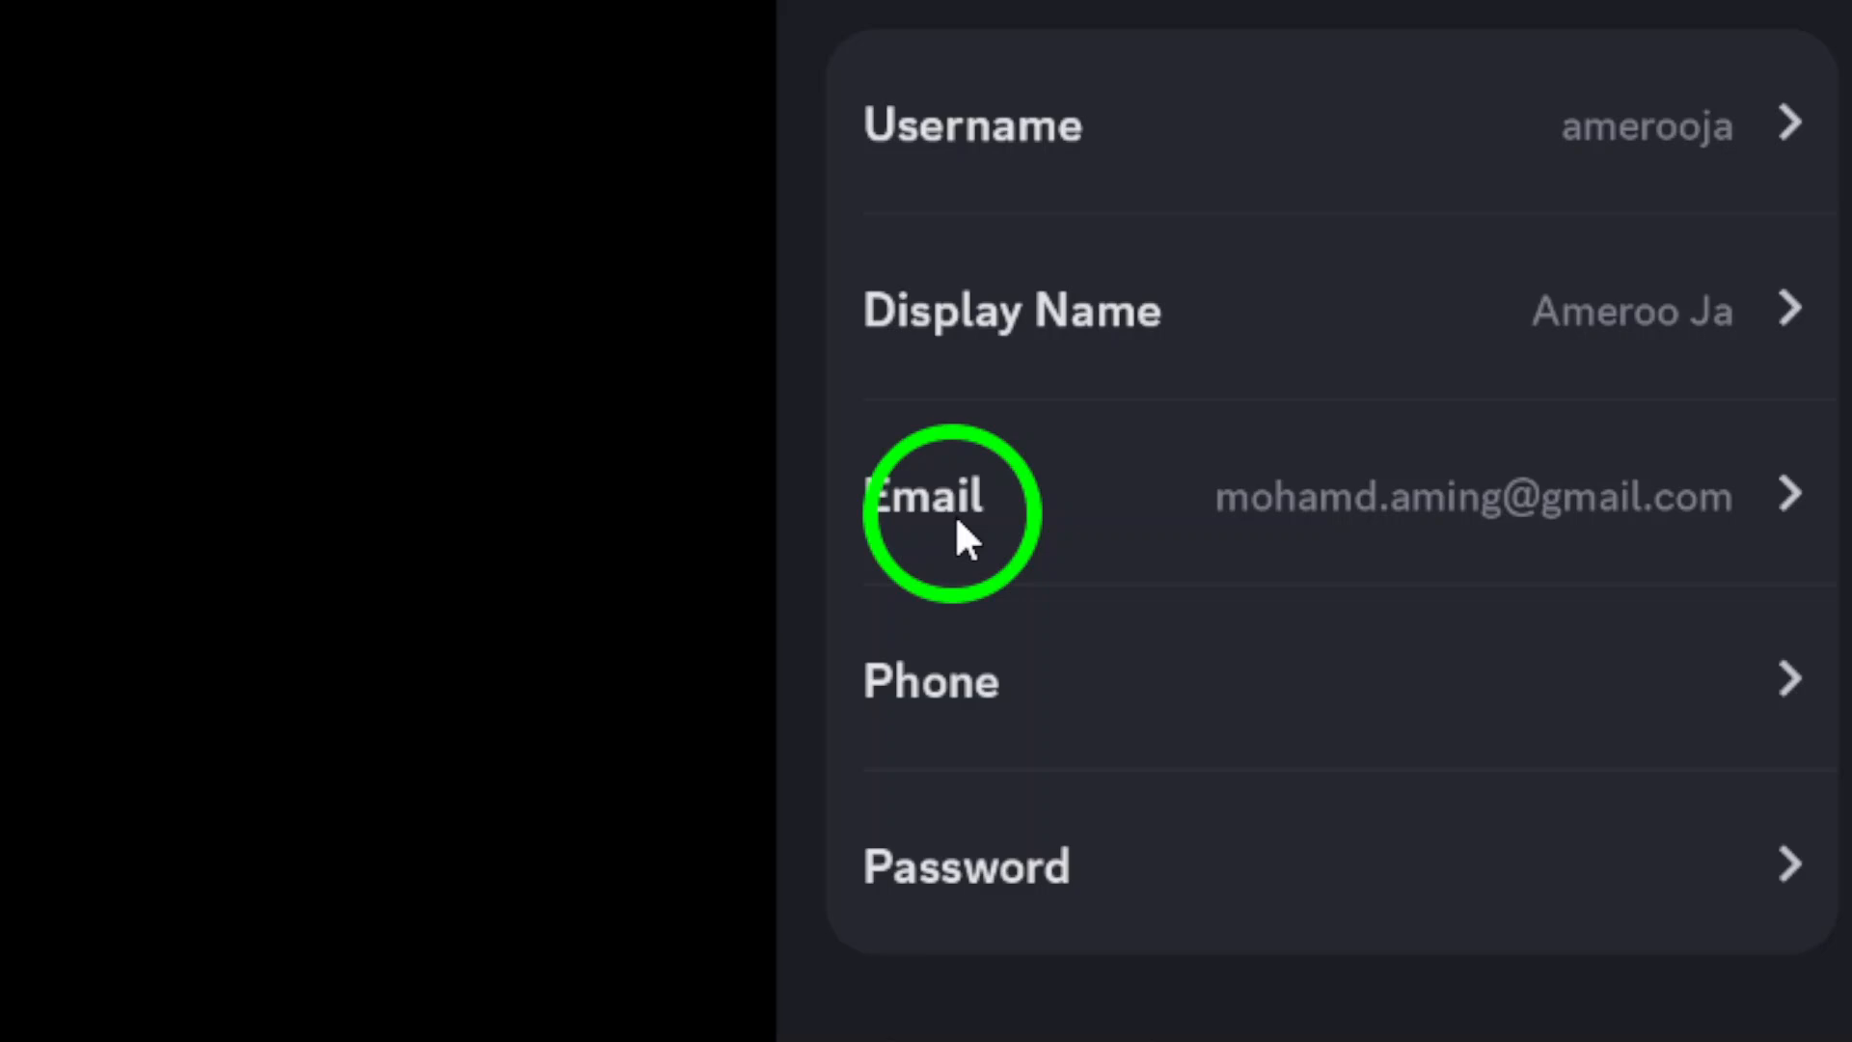
{"action": "left_click", "coordinate": [926, 496]}
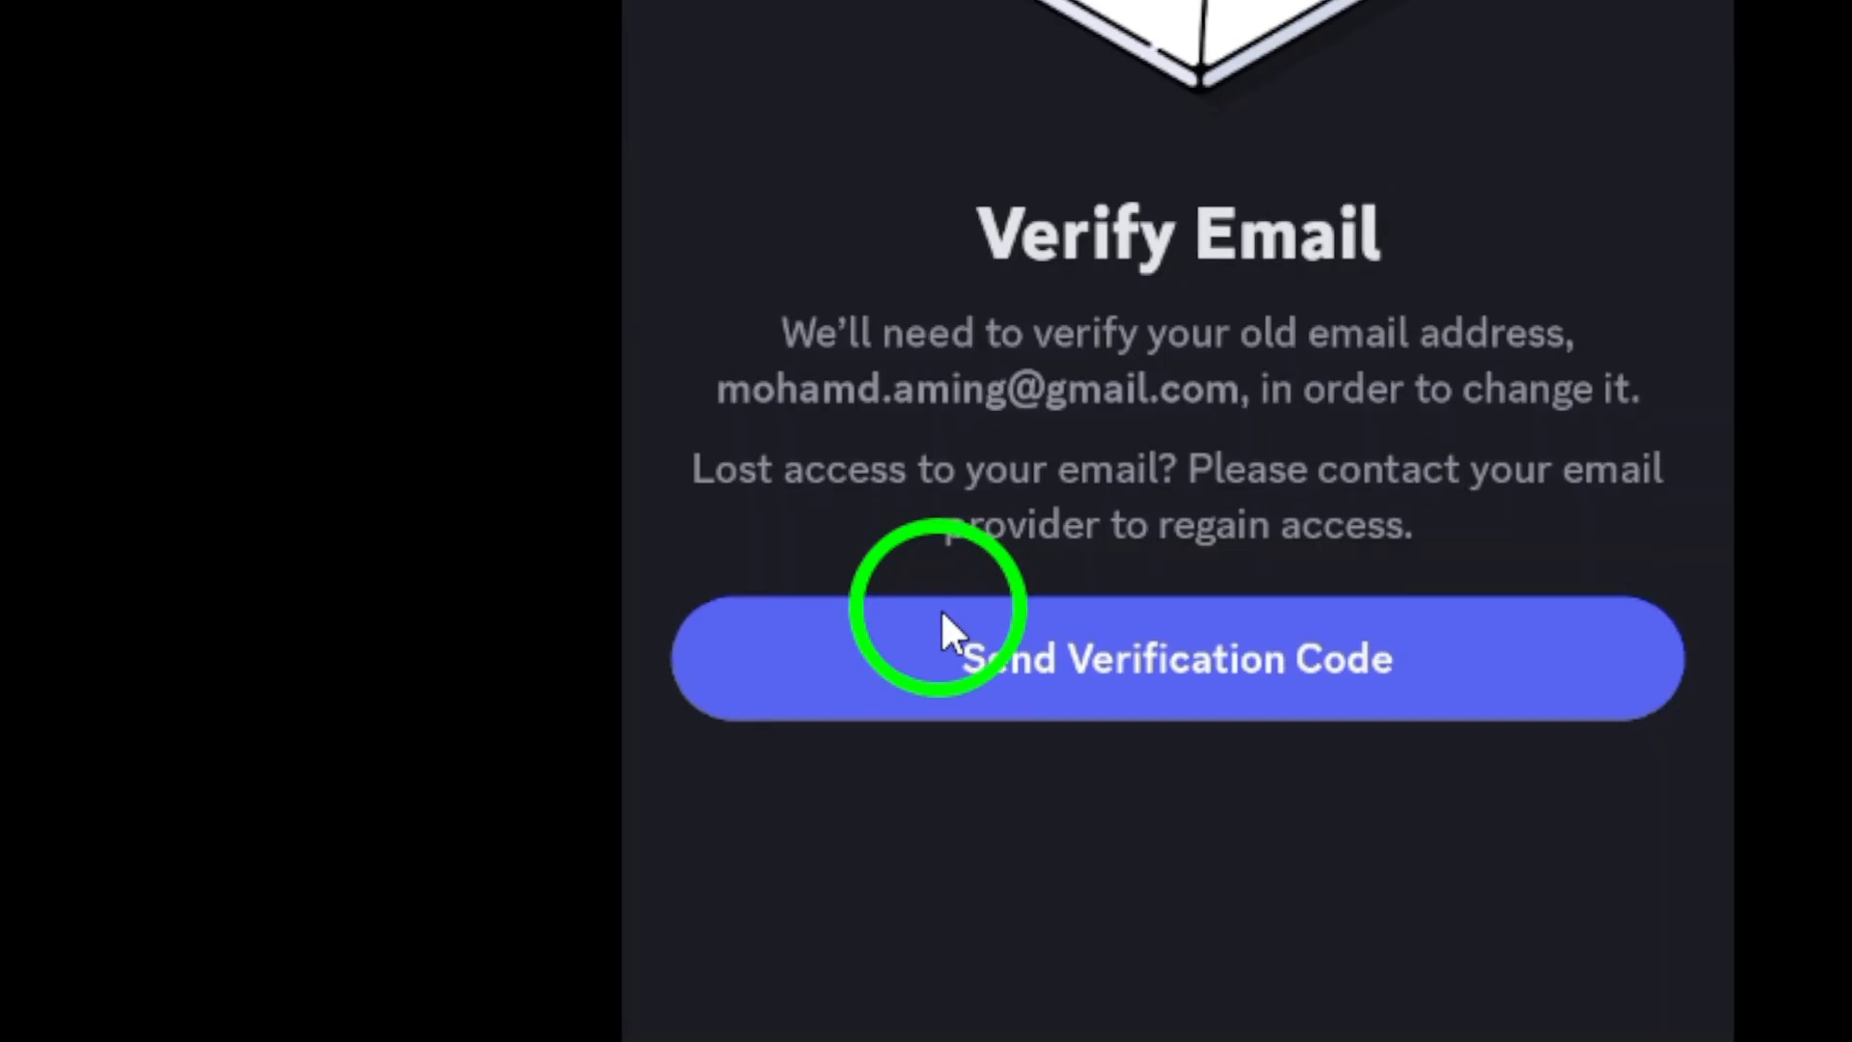
- Send a verification code to the old email and submit it with Next
{"action": "left_click", "coordinate": [1178, 658]}
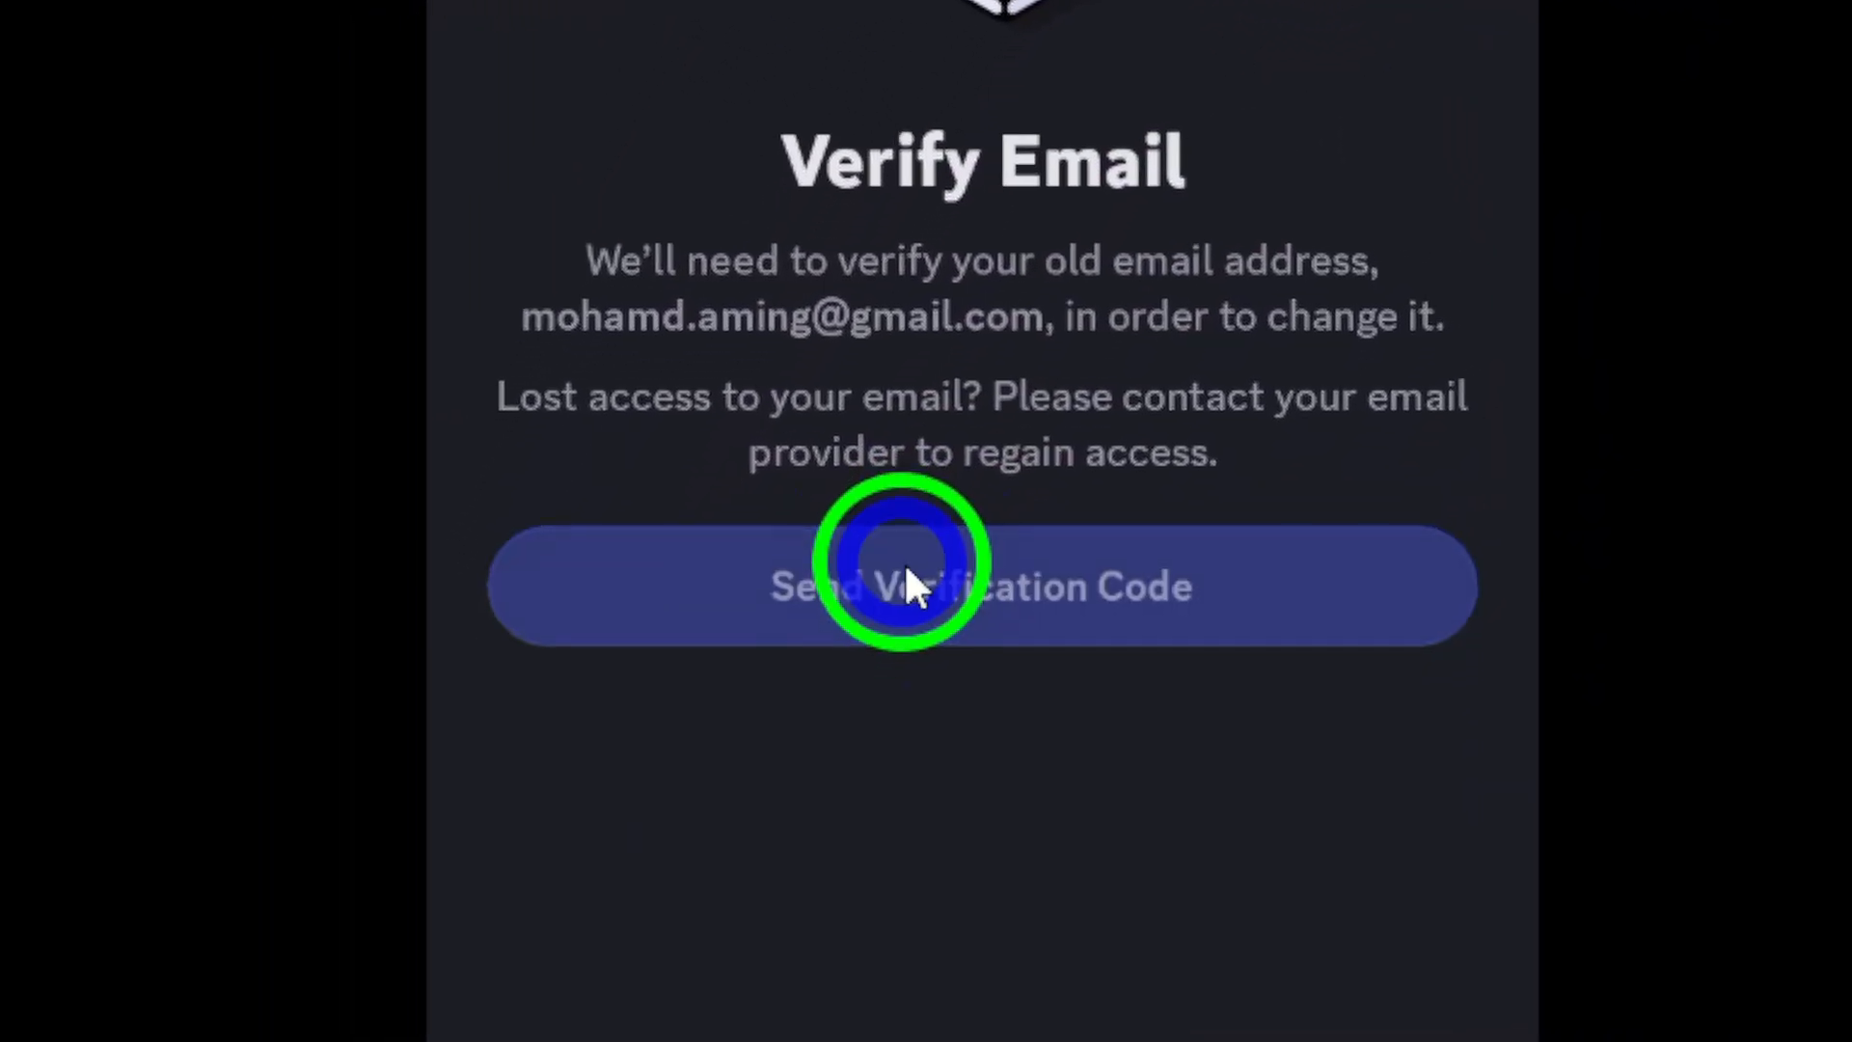
{"action": "left_click", "coordinate": [982, 586]}
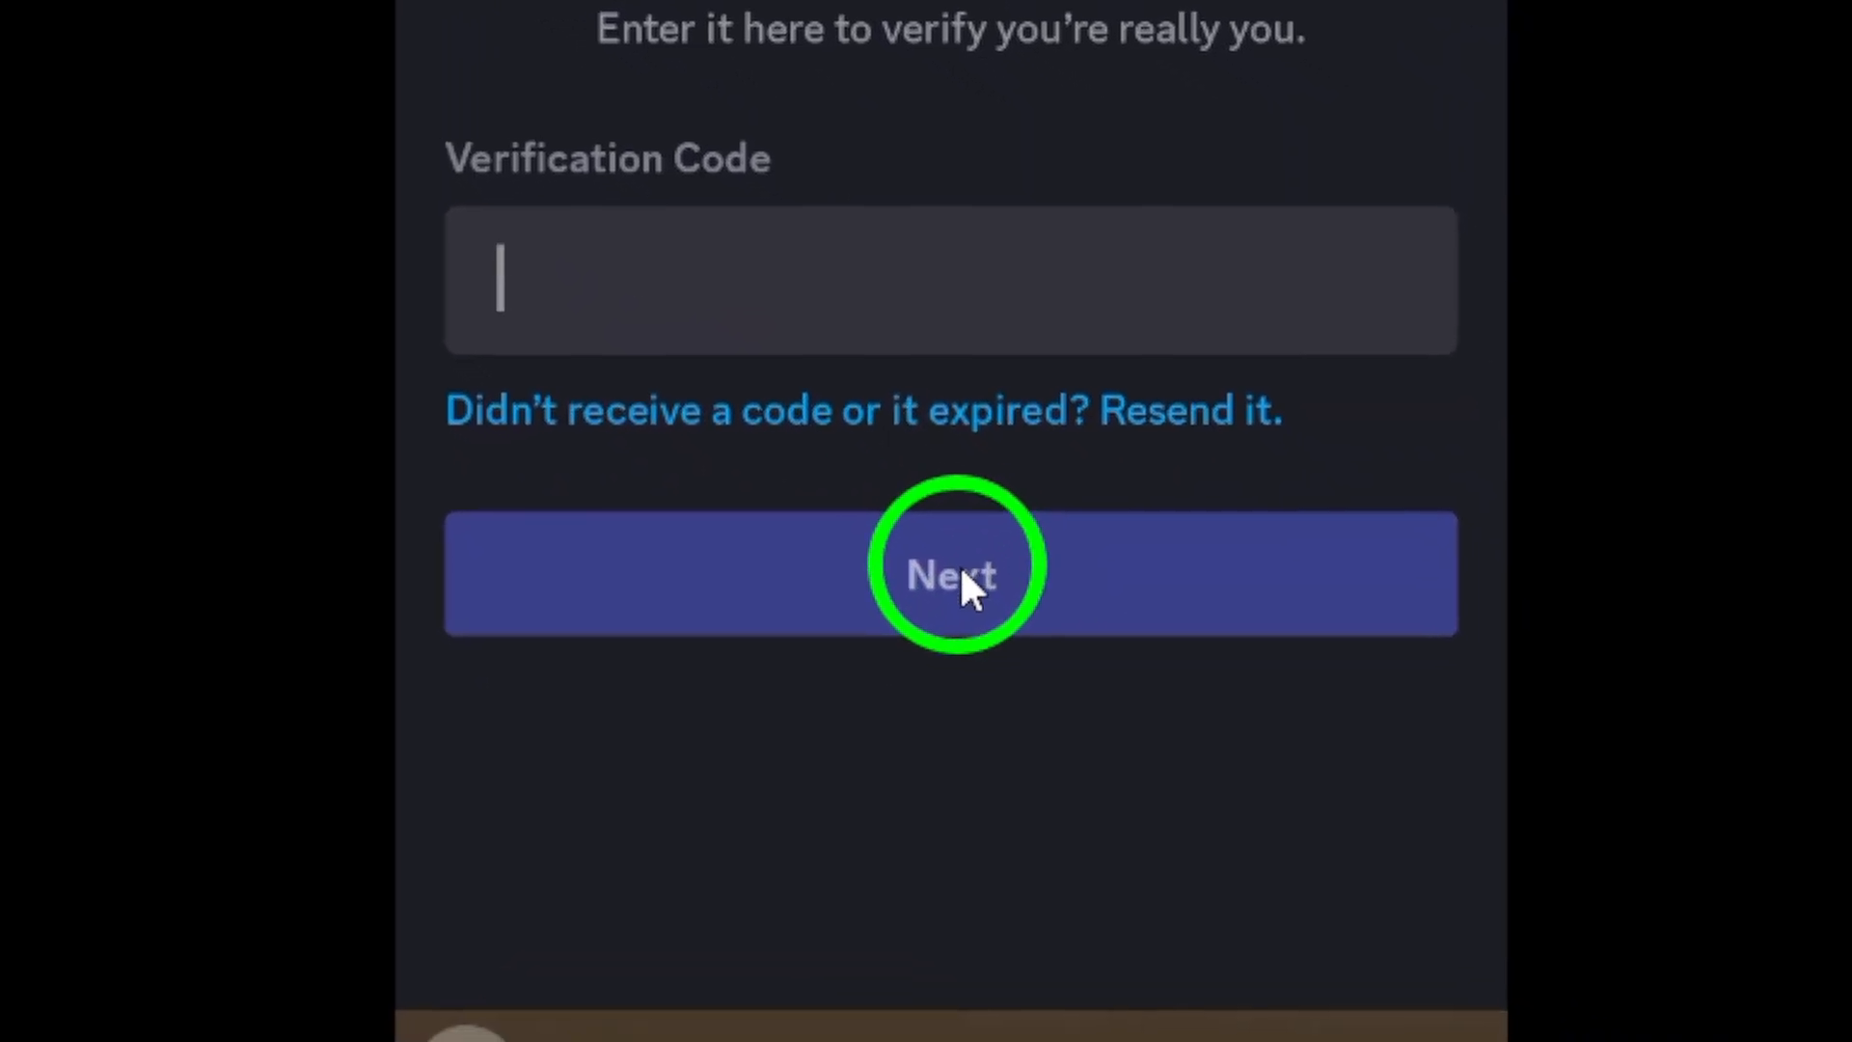
{"action": "left_click", "coordinate": [952, 574]}
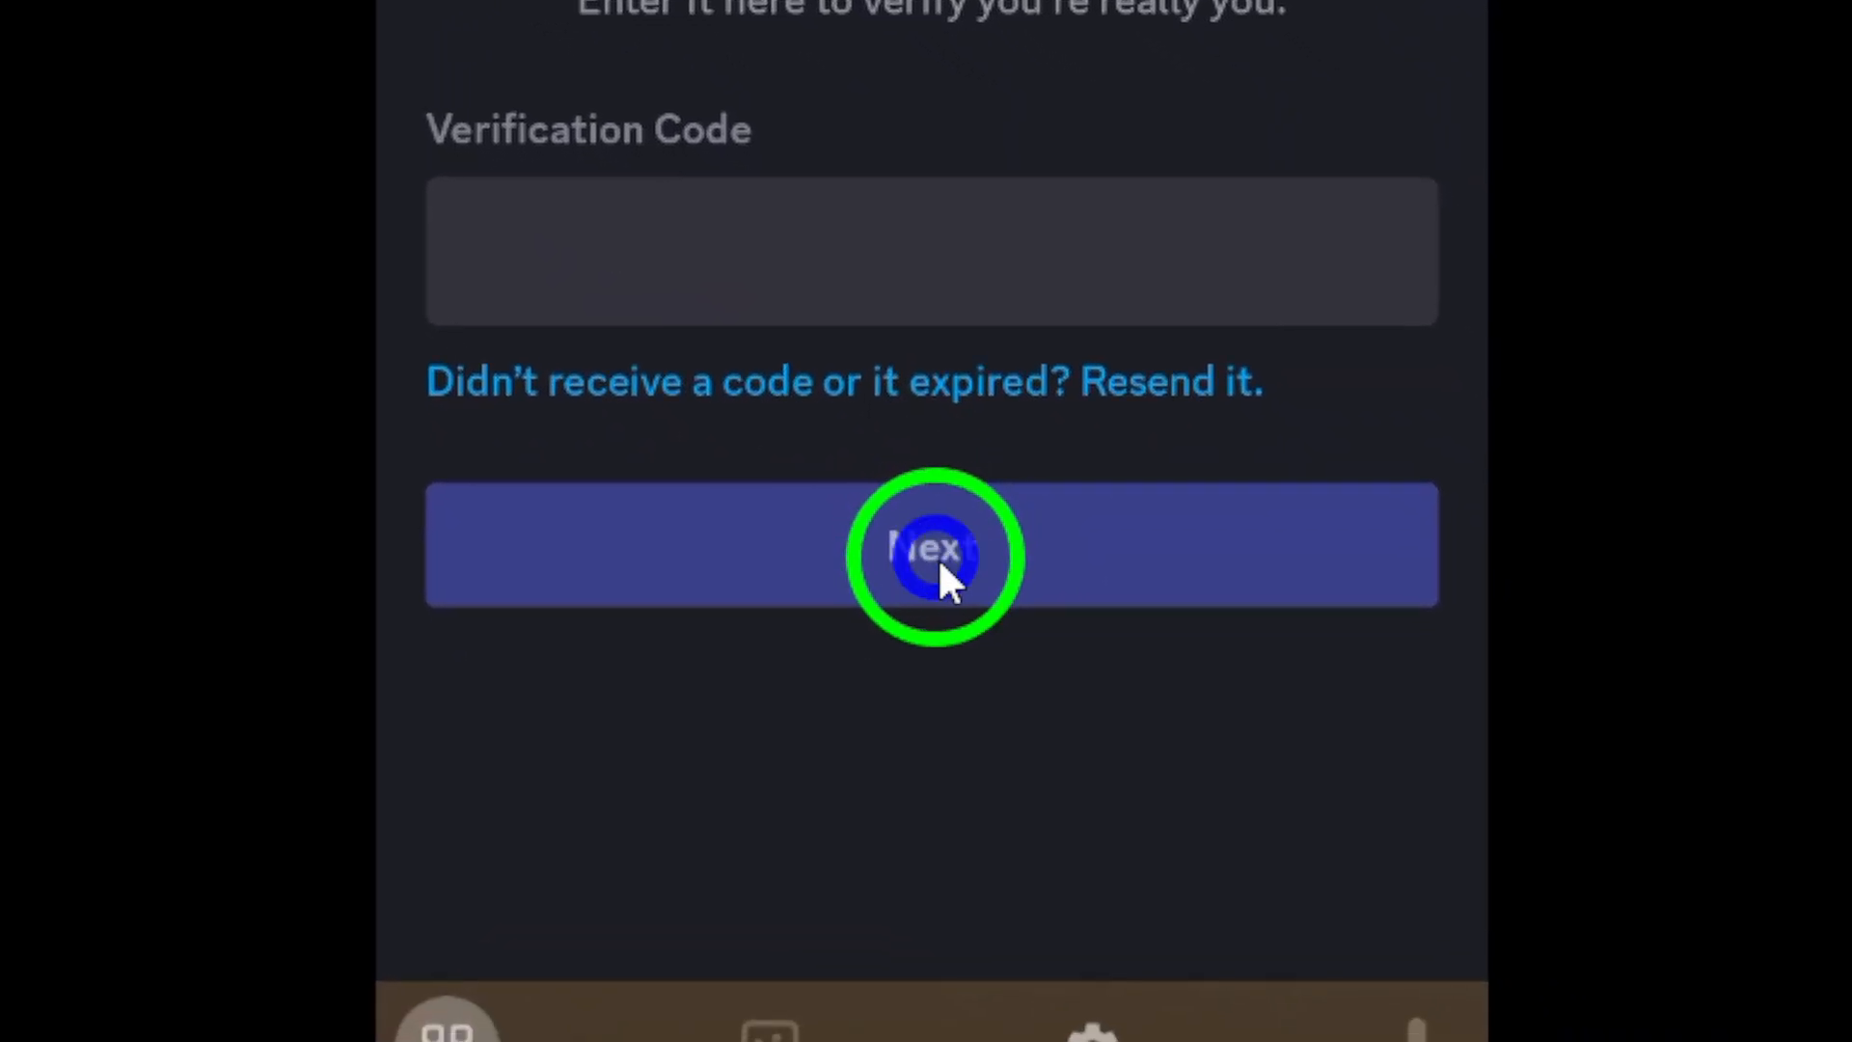